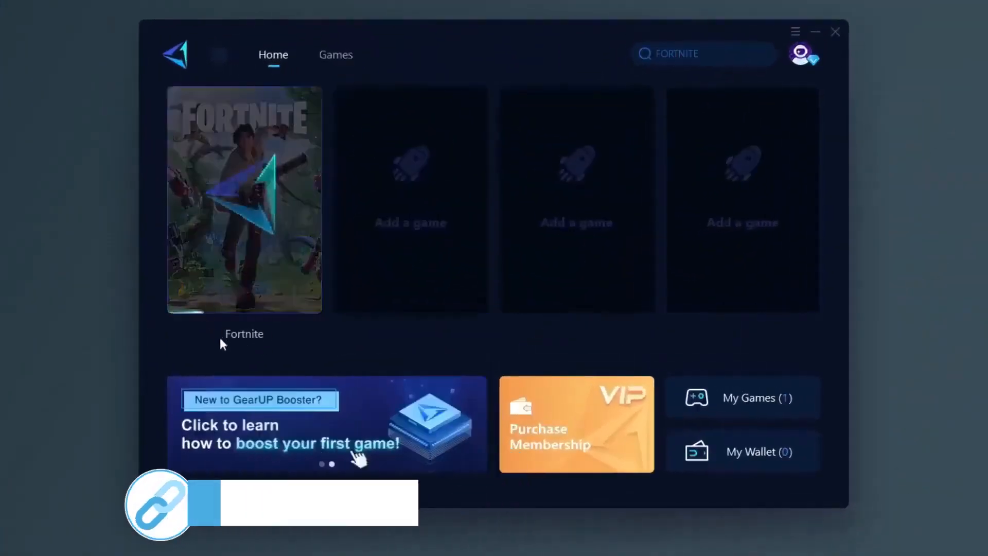
Start boosting Fortnite in GearUP Booster and open the nvidiaProfileInspector download folder.
{"action": "left_click", "coordinate": [244, 199]}
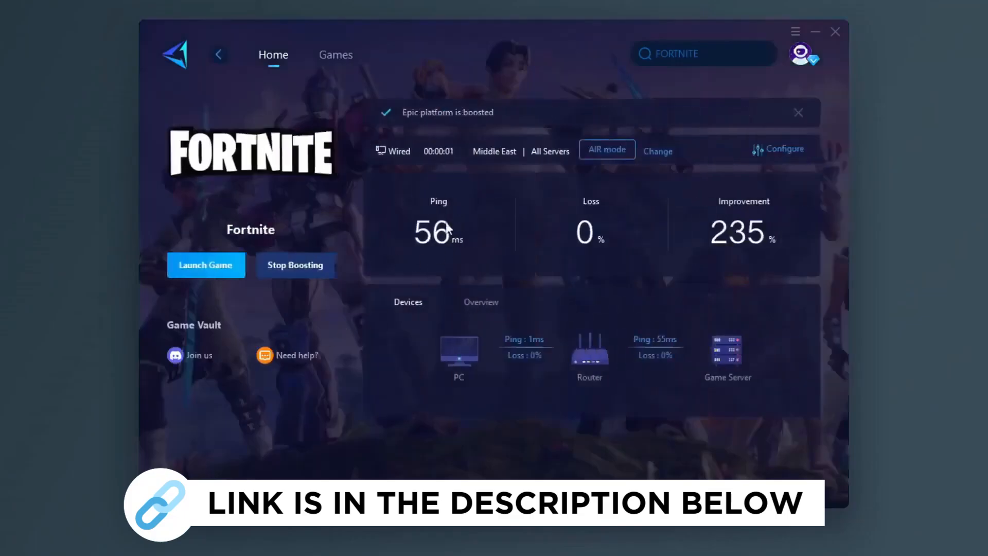
{"action": "left_click", "coordinate": [335, 54]}
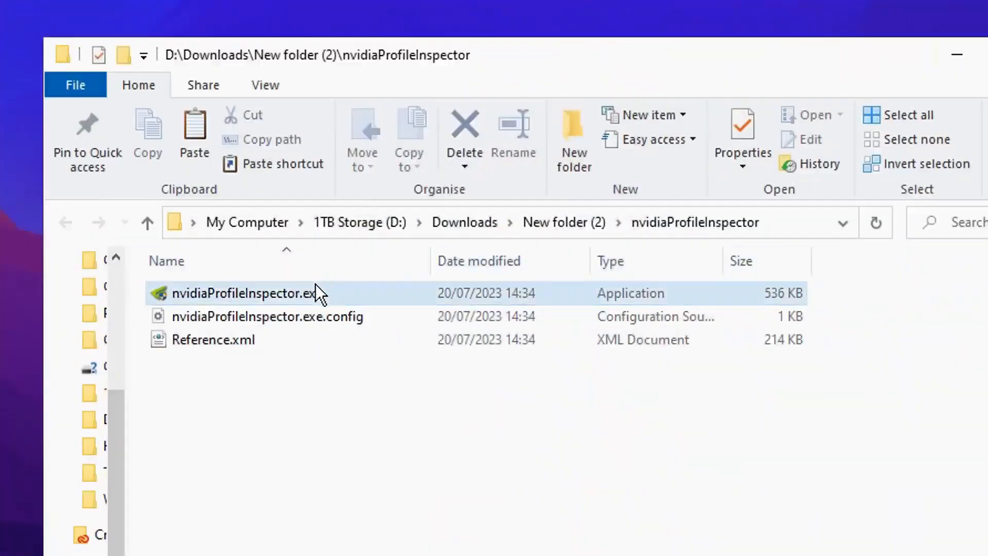
Run nvidiaProfileInspector.exe from the download folder.
{"action": "left_click", "coordinate": [245, 292]}
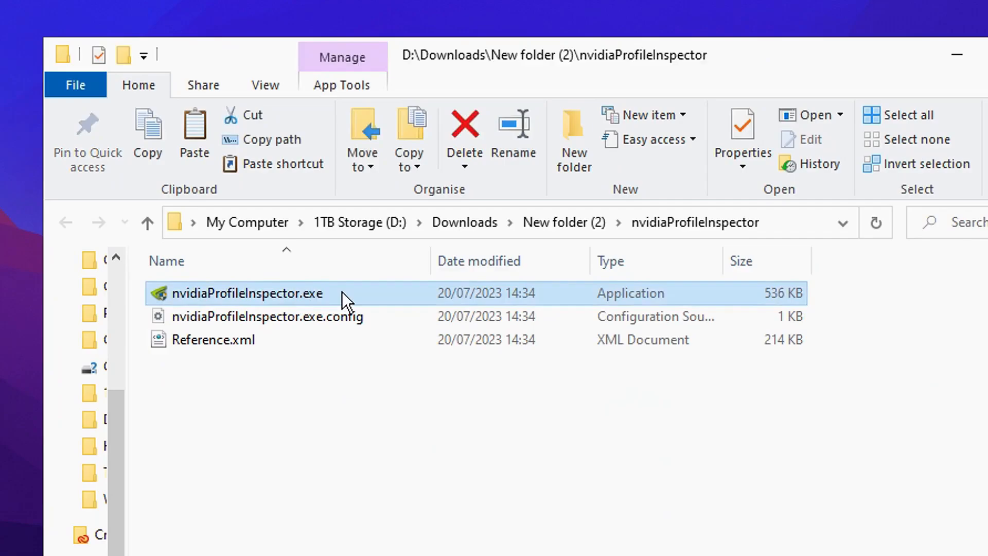
{"action": "mouse_move", "coordinate": [182, 301]}
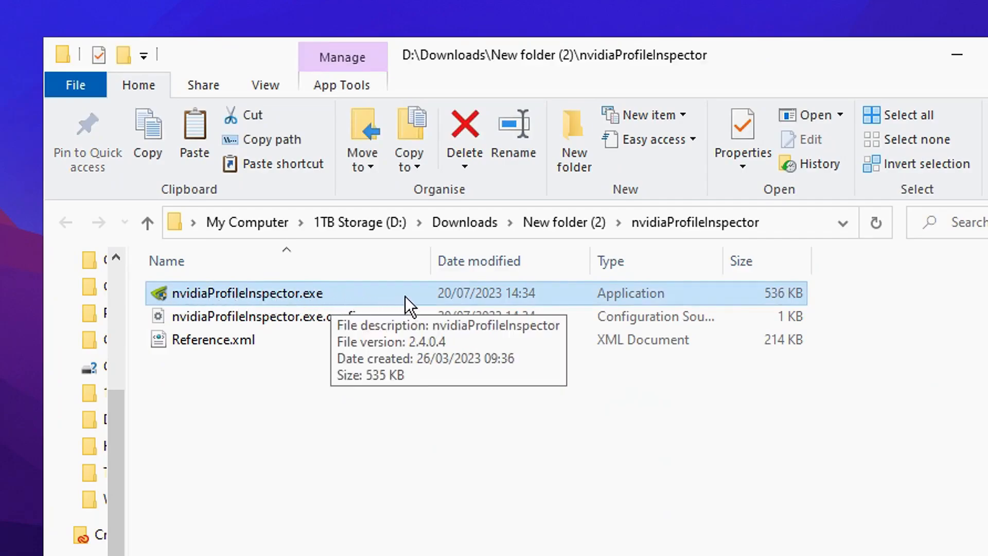
{"action": "double_click", "coordinate": [246, 293]}
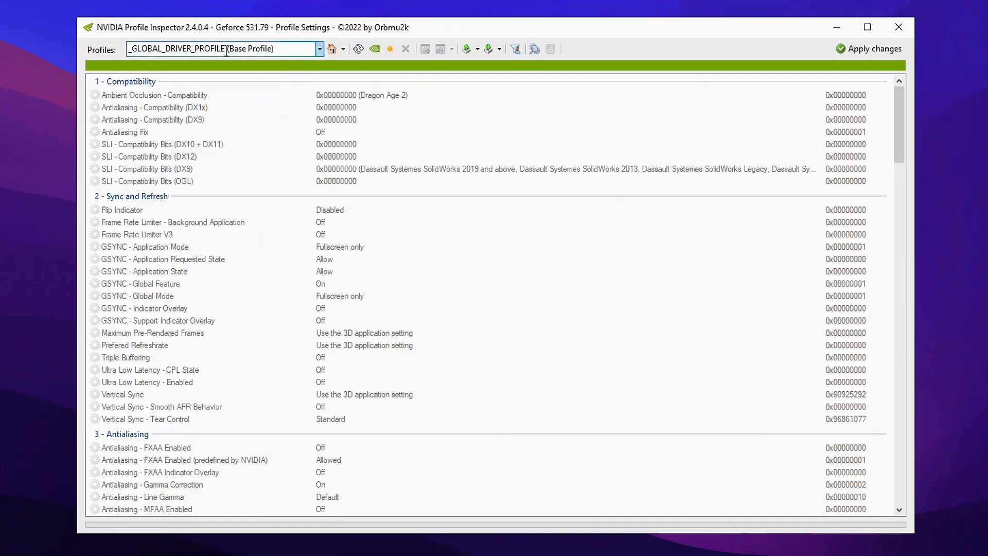
Search the profile list for 'fortnite' and load the Fortnite profile.
{"action": "left_click", "coordinate": [319, 48]}
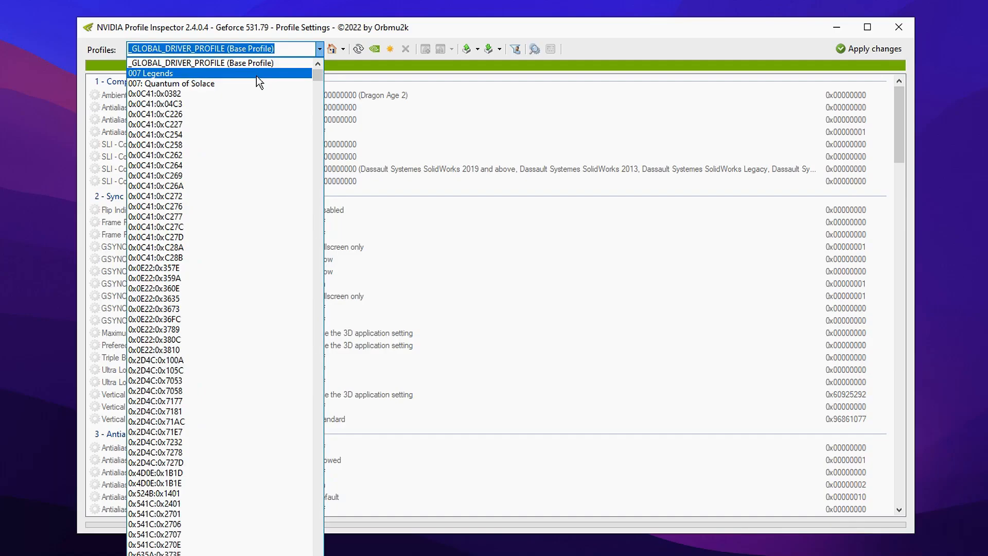
{"action": "type", "text": "f"}
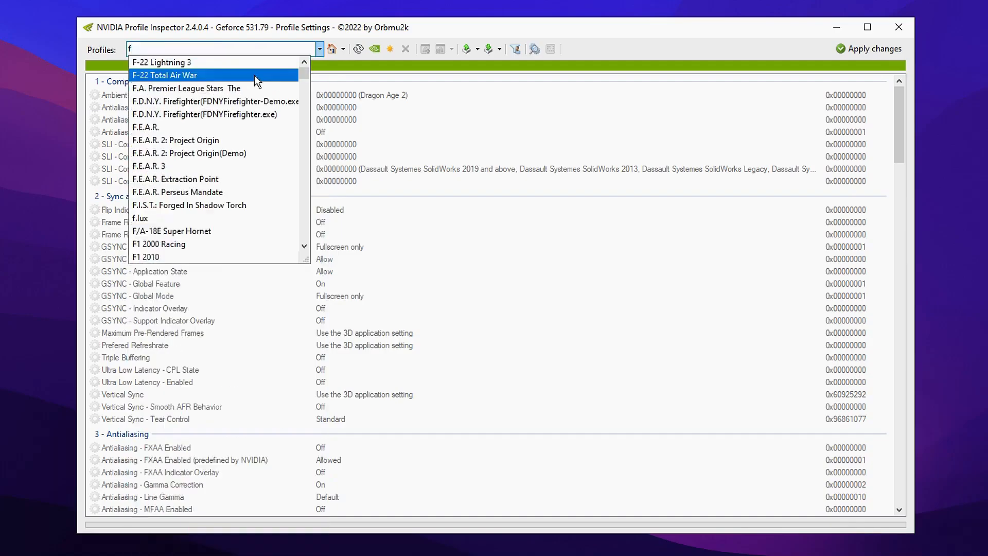
{"action": "type", "text": "ortnite"}
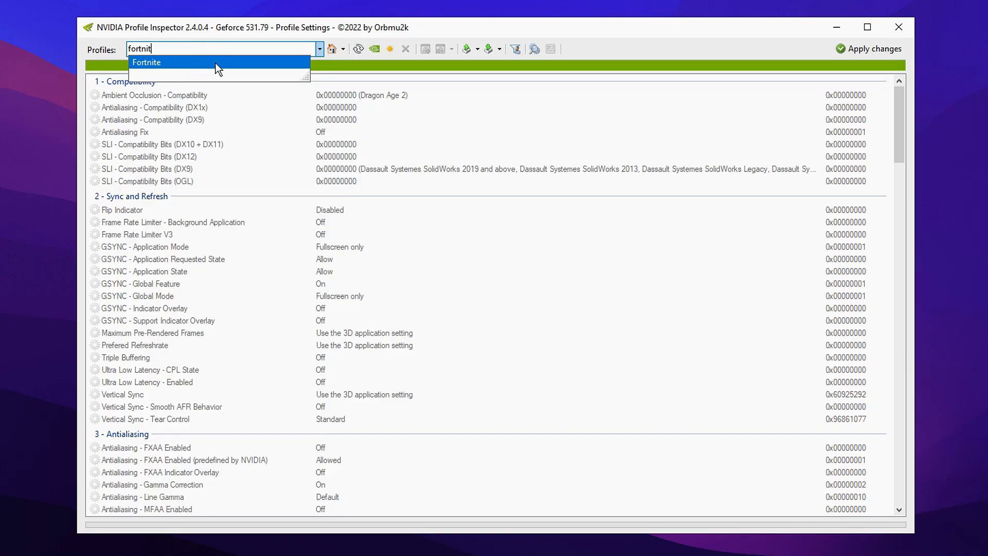
{"action": "left_click", "coordinate": [146, 62]}
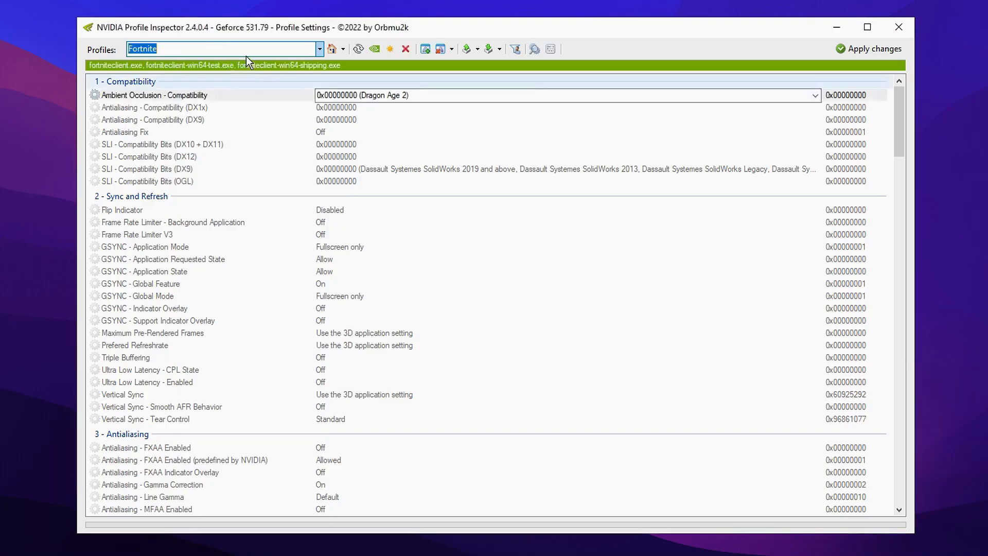
Set Antialiasing - Transparency Supersampling to 0x00000008 AA_MODE_REPLAY_MODE_ALL.
{"action": "scroll", "scroll_direction": "down", "scroll_amount": 3}
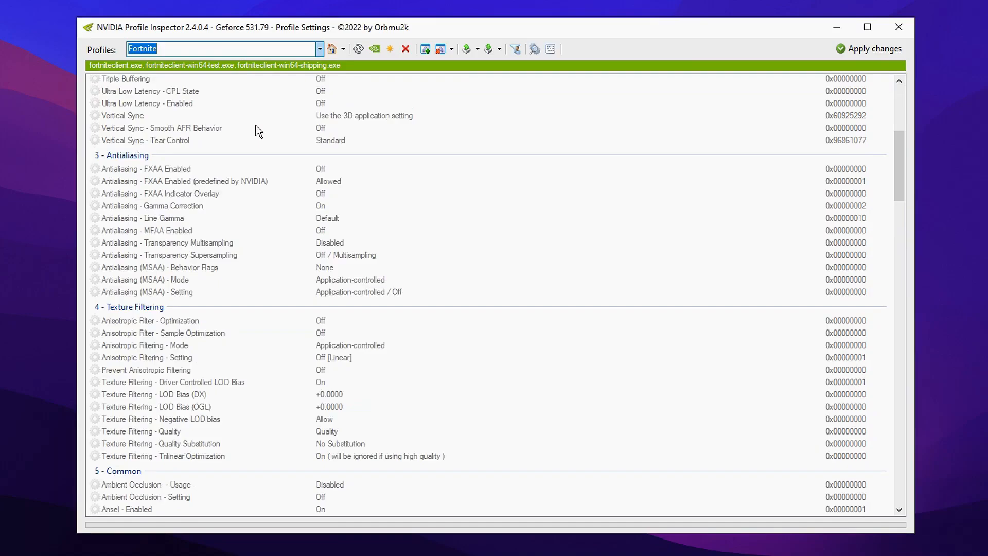
{"action": "mouse_move", "coordinate": [351, 188]}
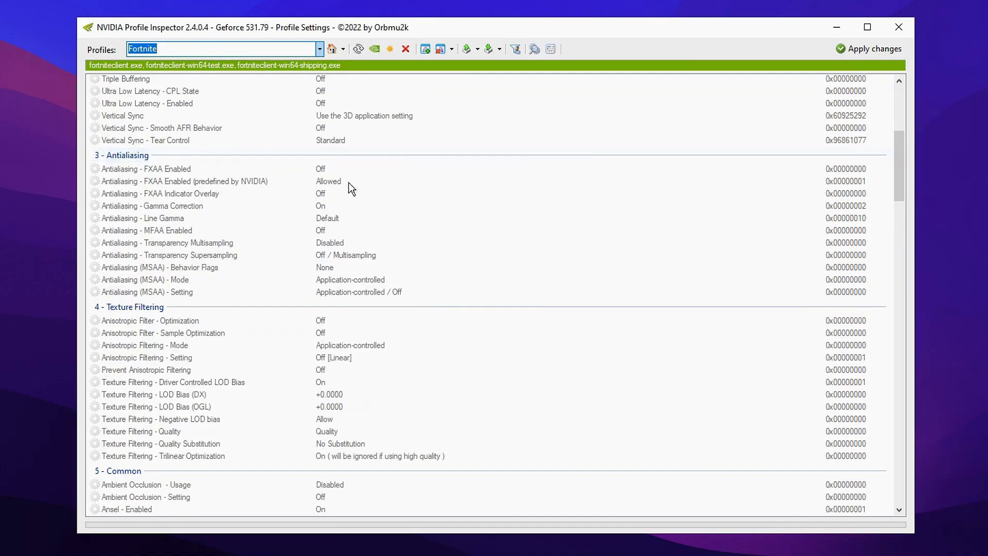
{"action": "mouse_move", "coordinate": [356, 261]}
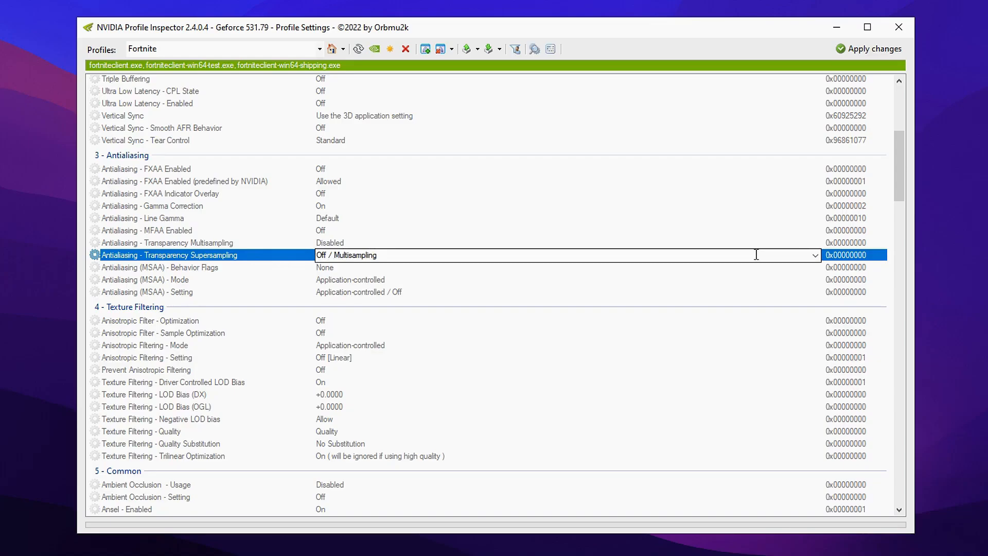
{"action": "left_click", "coordinate": [815, 254]}
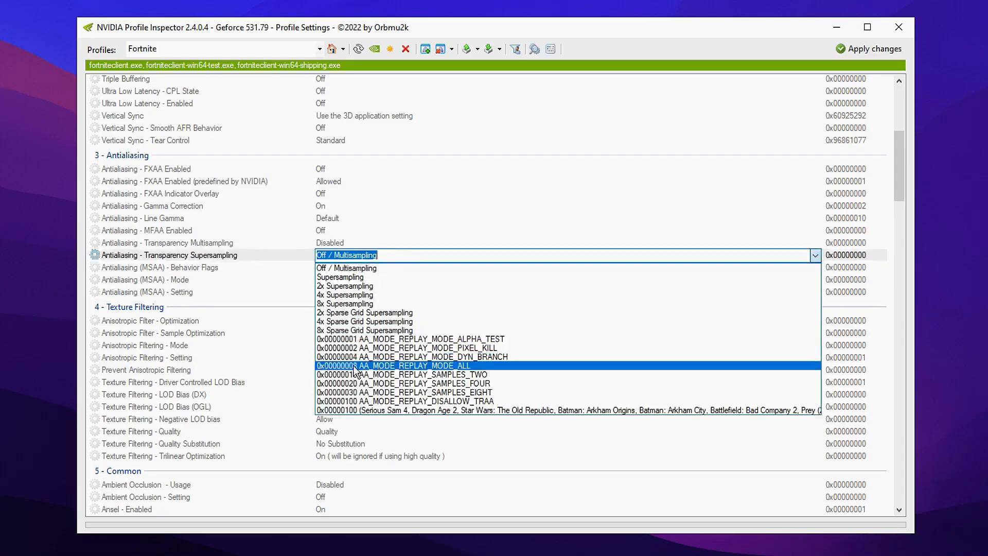
{"action": "mouse_move", "coordinate": [406, 371]}
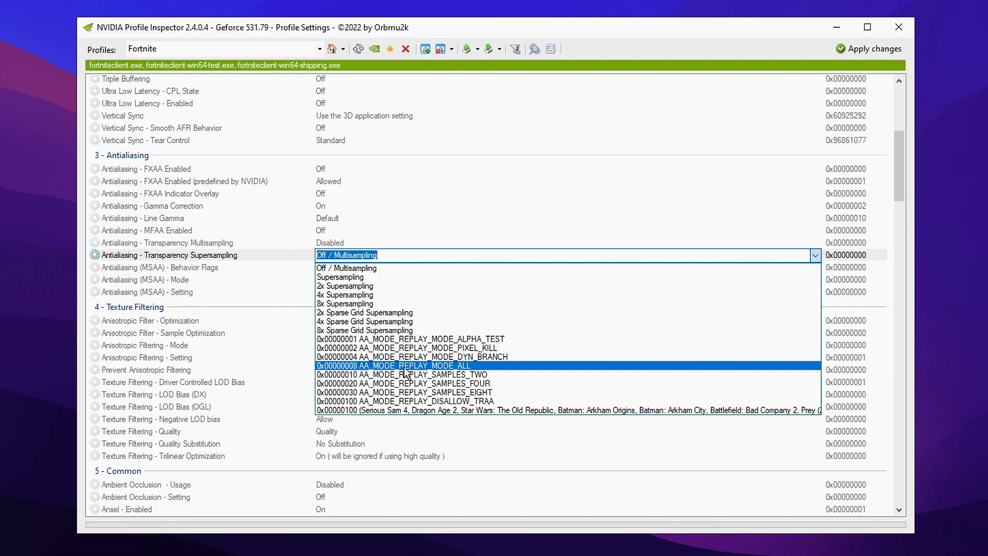
{"action": "left_click", "coordinate": [394, 365]}
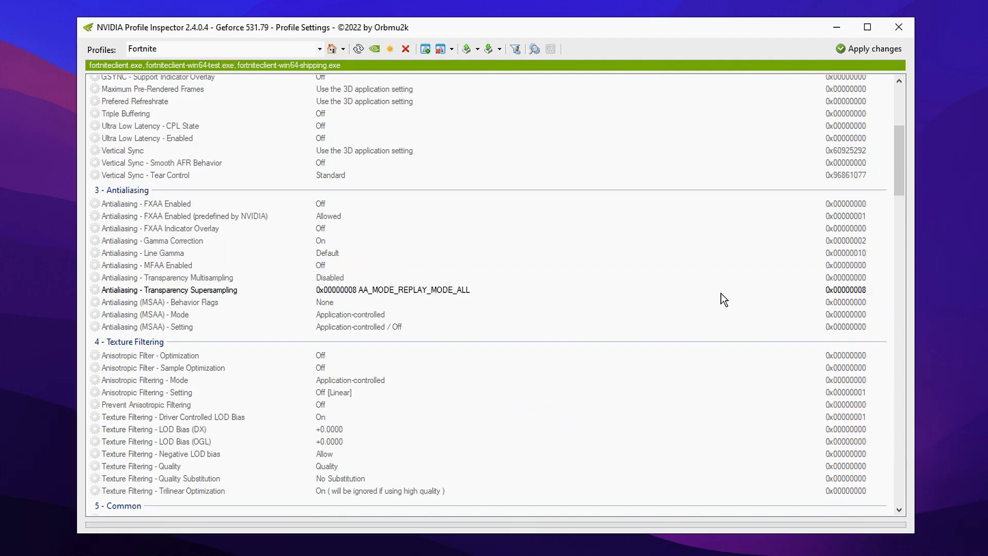
{"action": "scroll", "scroll_direction": "down", "scroll_amount": 3}
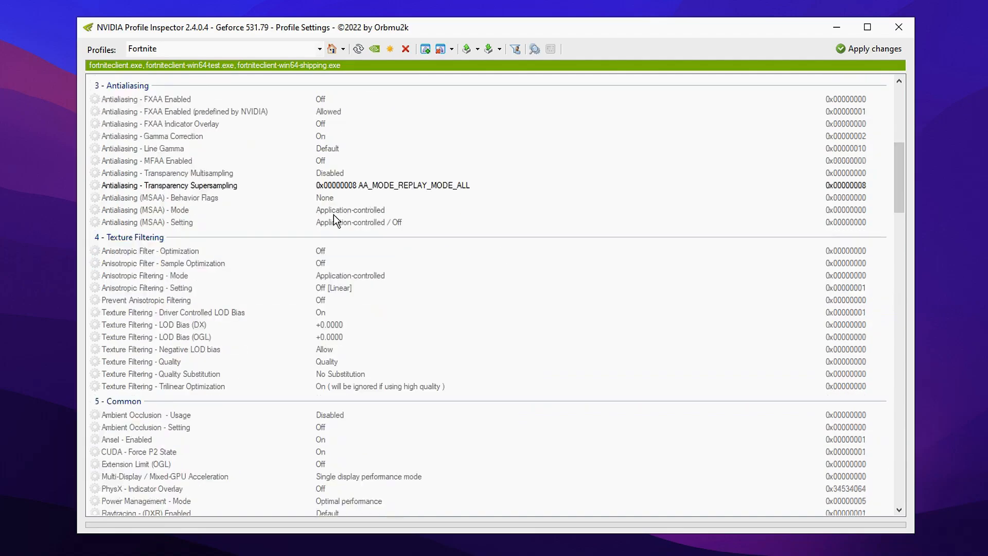
{"action": "scroll", "scroll_direction": "down", "scroll_amount": 3}
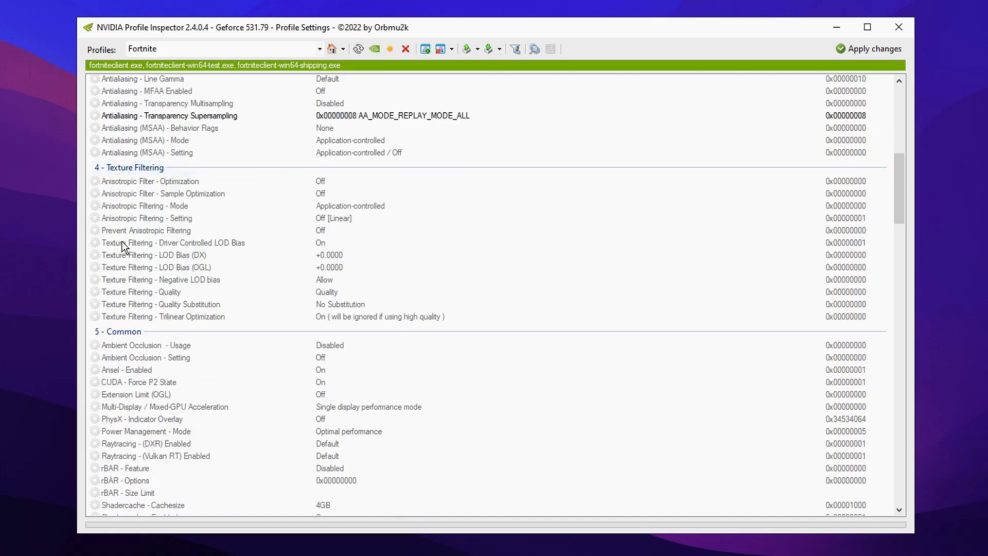
Turn off Driver Controlled LOD Bias and set LOD Bias to +3.0000.
{"action": "left_click", "coordinate": [173, 242]}
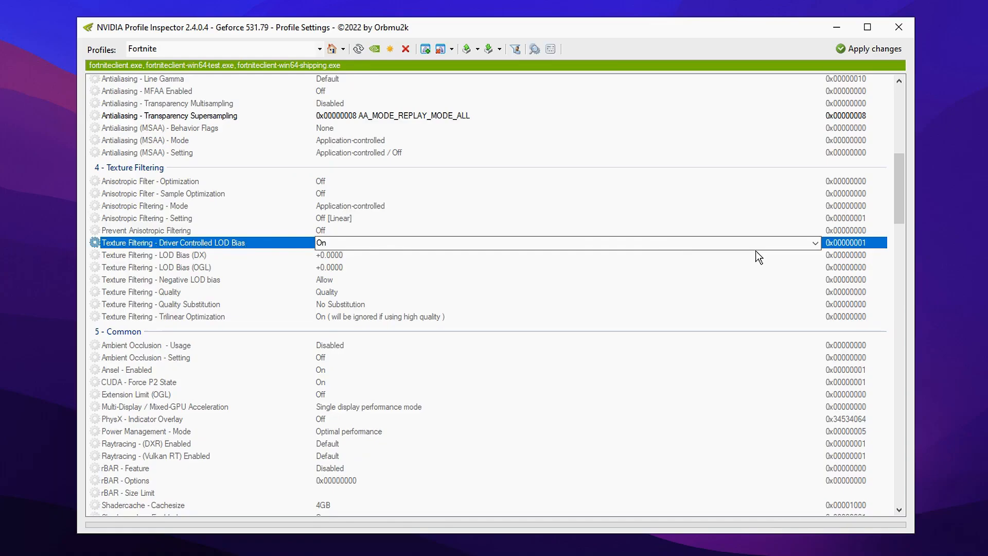
{"action": "left_click", "coordinate": [813, 242]}
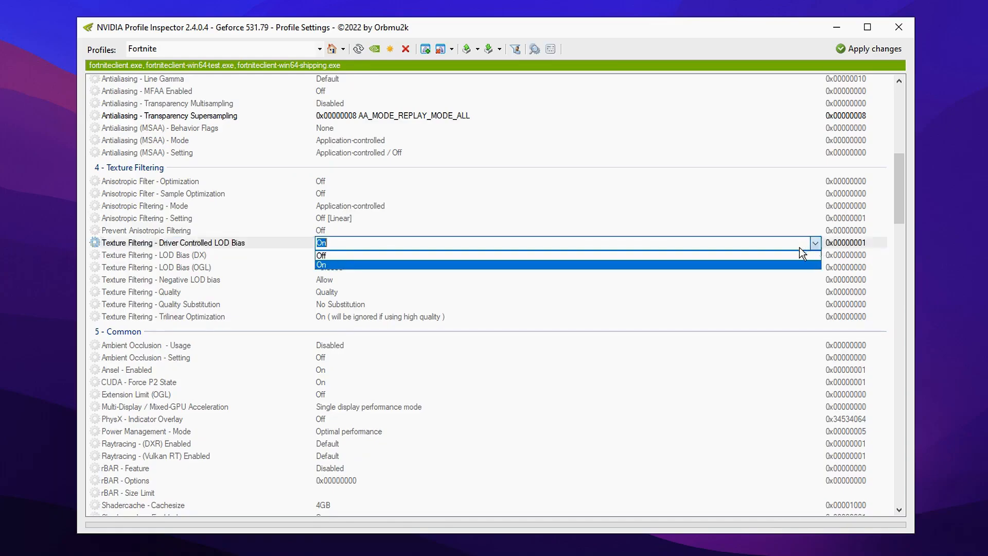
{"action": "left_click", "coordinate": [321, 255]}
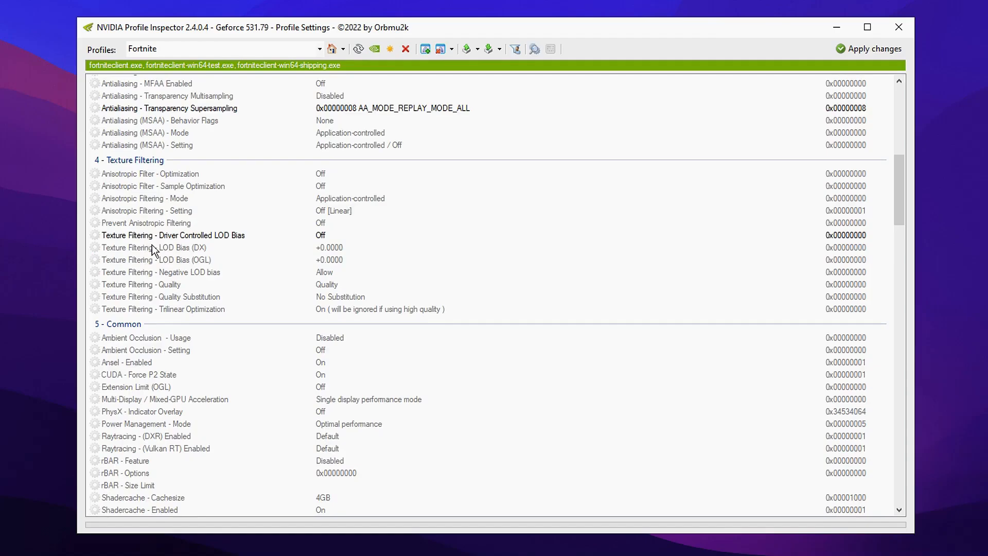
{"action": "left_click", "coordinate": [155, 247]}
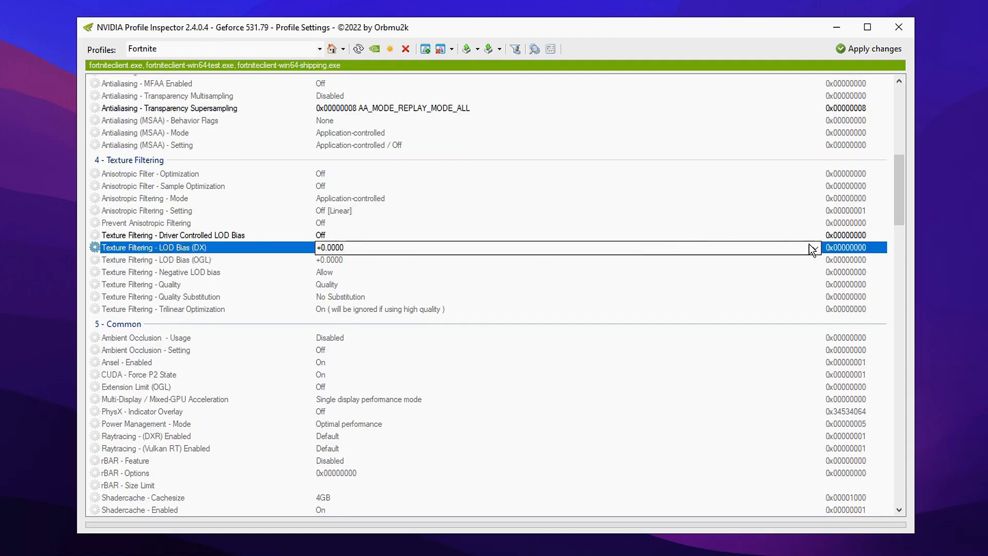
{"action": "left_click", "coordinate": [813, 247]}
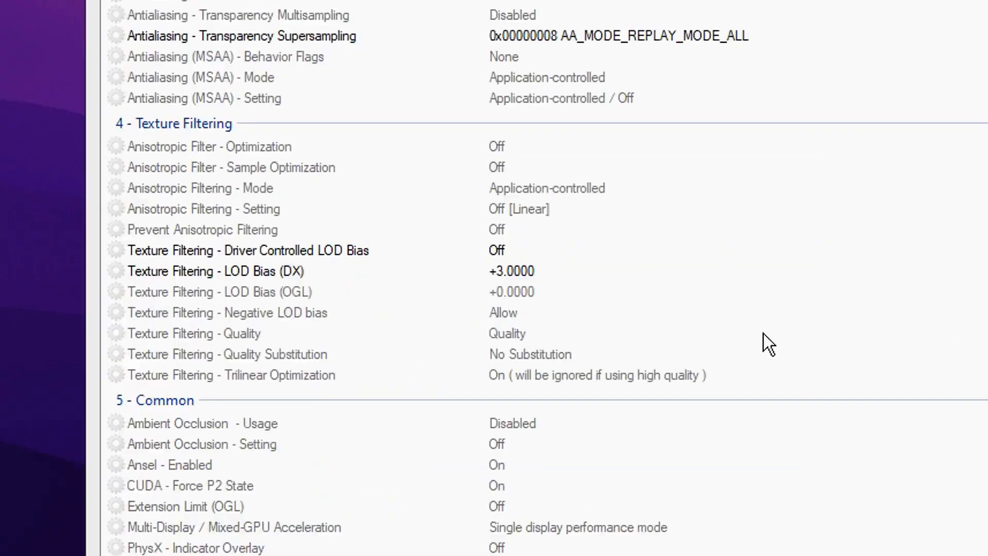
{"action": "left_click", "coordinate": [217, 291]}
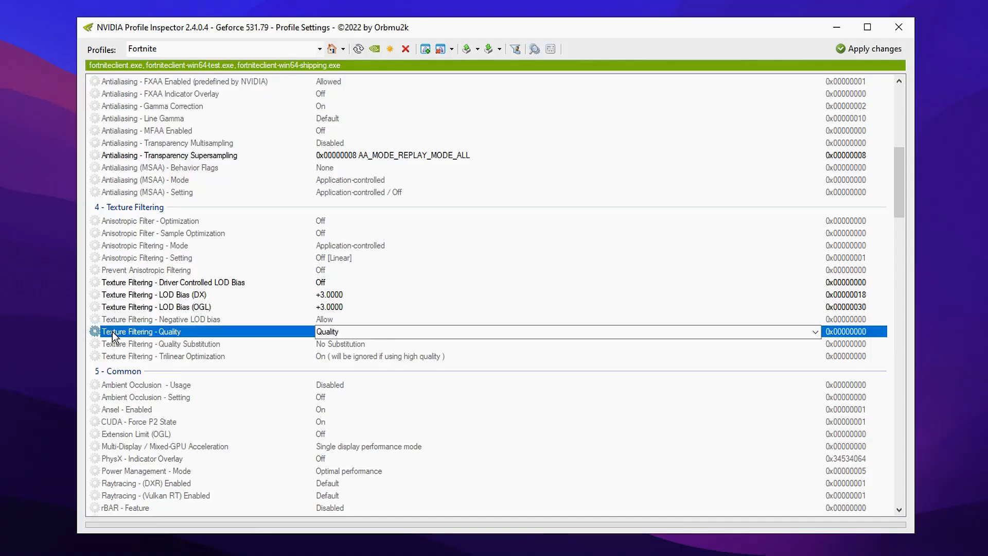
{"action": "mouse_move", "coordinate": [580, 330]}
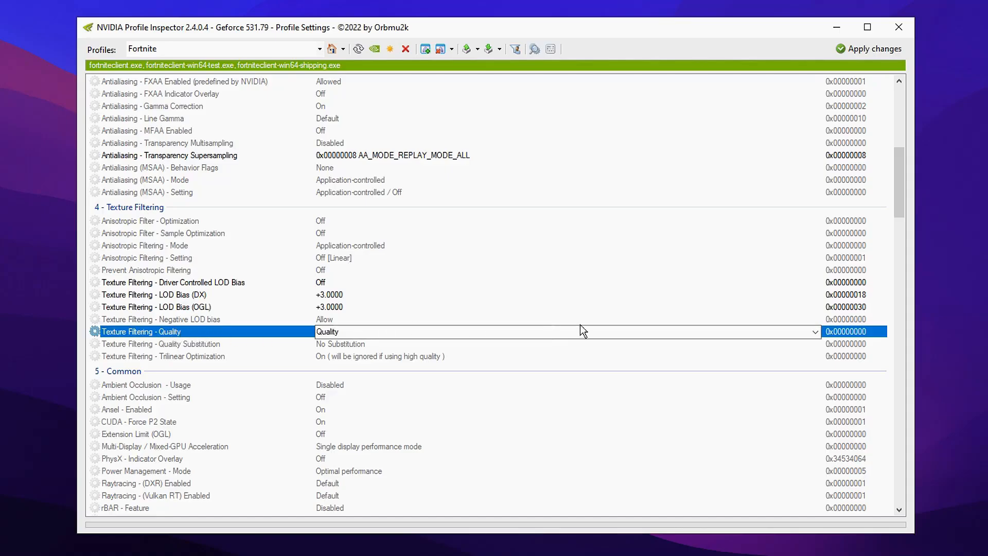
Change the Texture Filtering - Quality level, then bring up the MBSetup installer's context menu.
{"action": "left_click", "coordinate": [813, 331]}
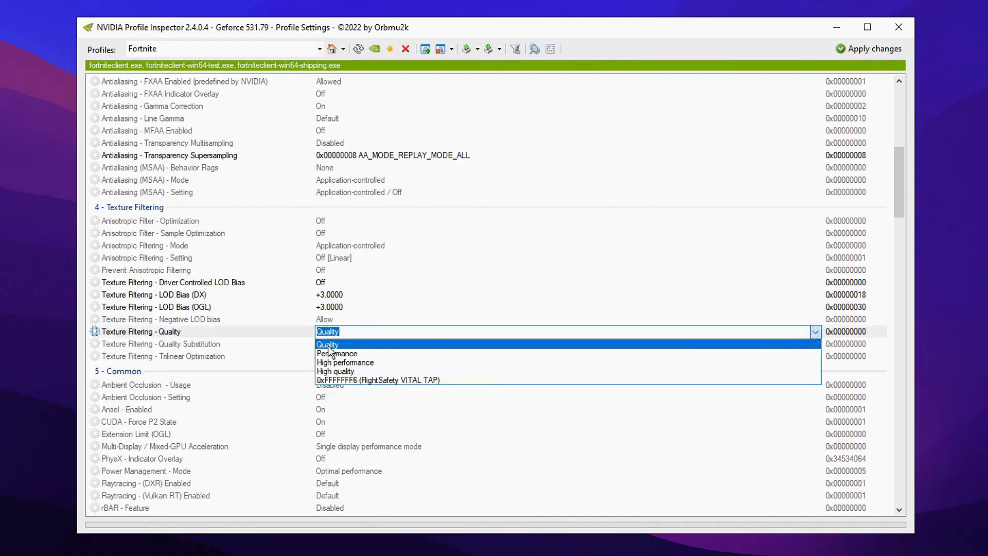
{"action": "left_click", "coordinate": [335, 370]}
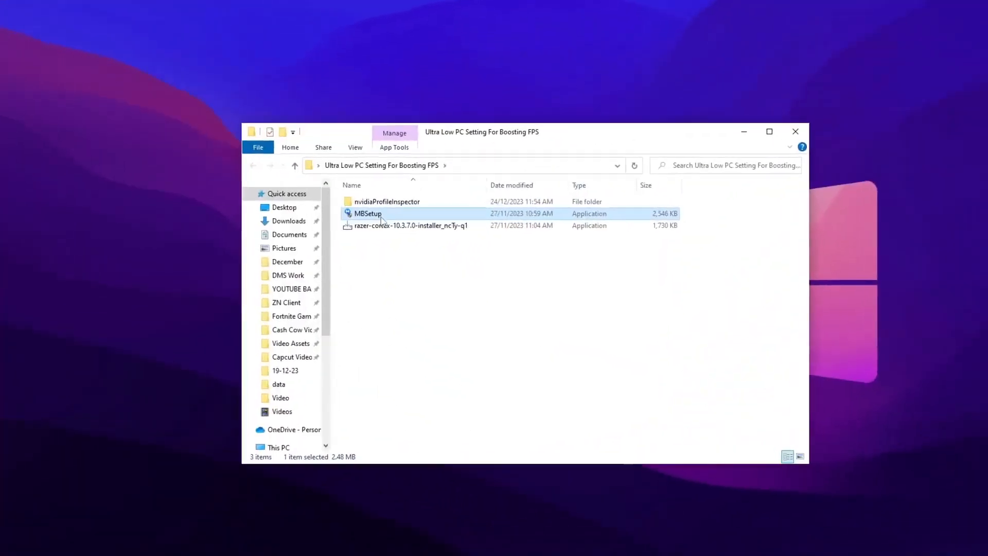
{"action": "right_click", "coordinate": [368, 213]}
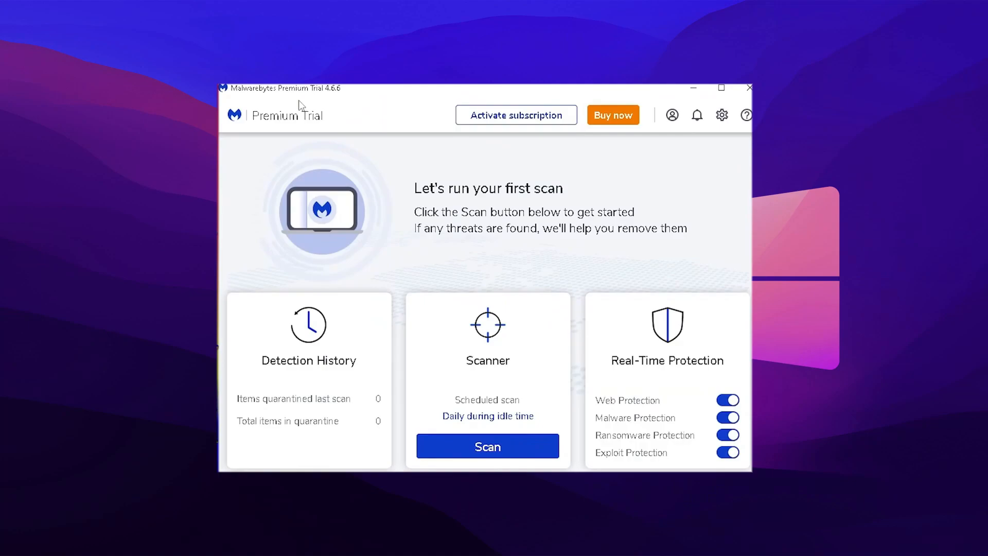
{"action": "mouse_move", "coordinate": [346, 114]}
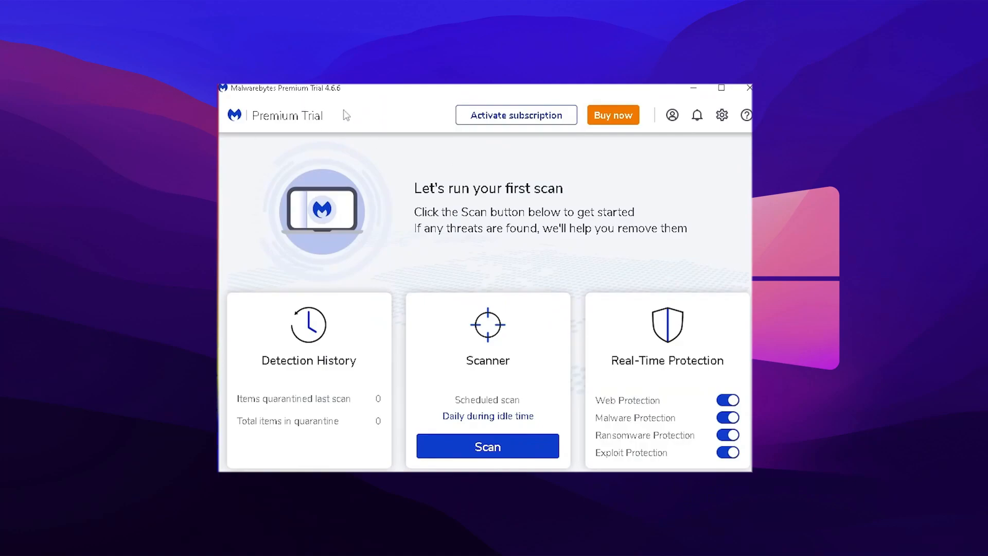
{"action": "mouse_move", "coordinate": [485, 263]}
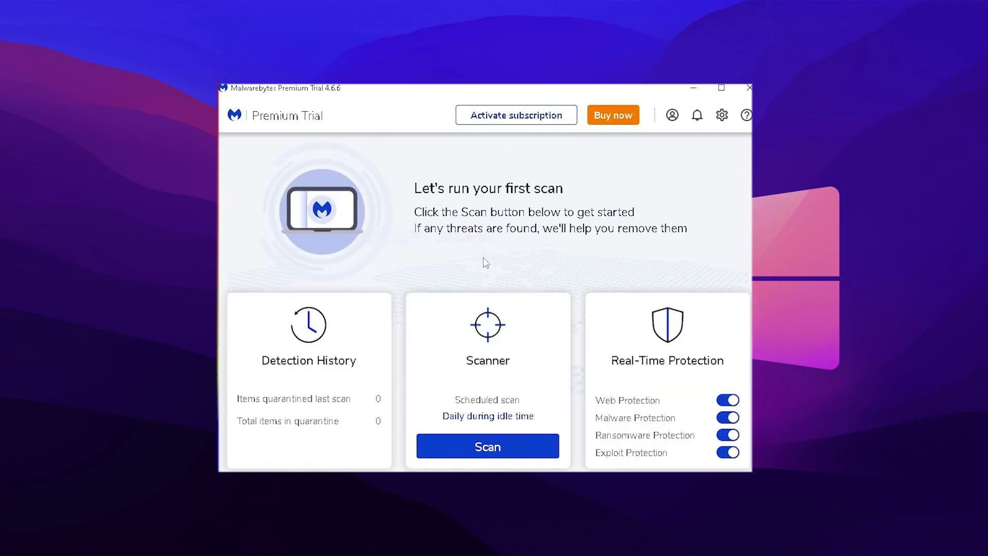
{"action": "mouse_move", "coordinate": [491, 255]}
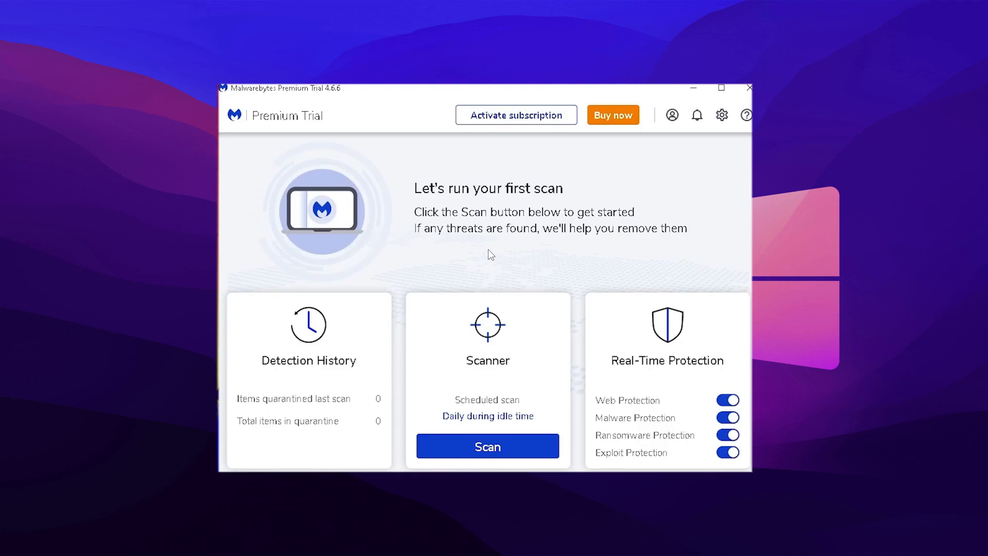
{"action": "mouse_move", "coordinate": [497, 283]}
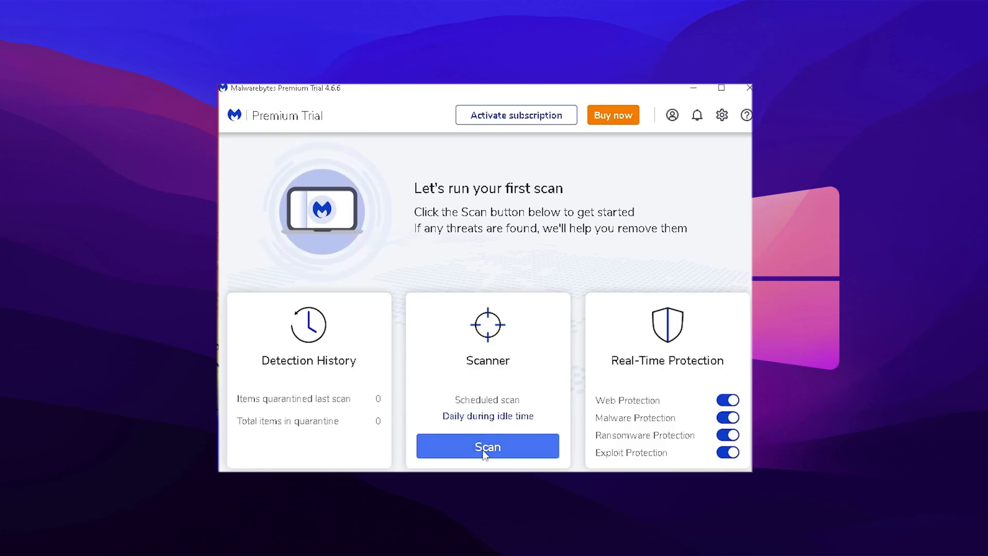
Run a Malwarebytes threat scan, save the weekly schedule, then launch the Razer Cortex installer.
{"action": "left_click", "coordinate": [487, 446]}
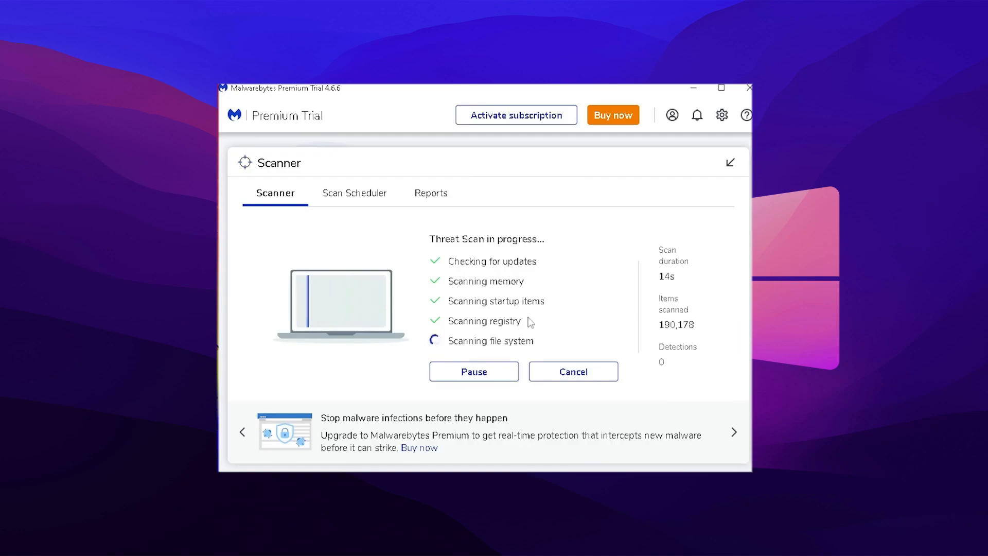
{"action": "mouse_move", "coordinate": [597, 327]}
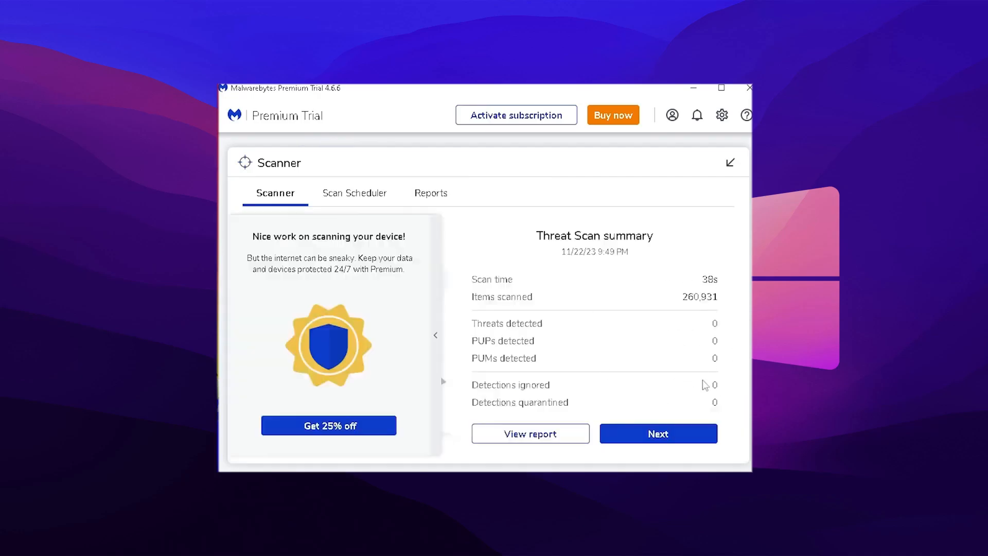
{"action": "left_click", "coordinate": [658, 433]}
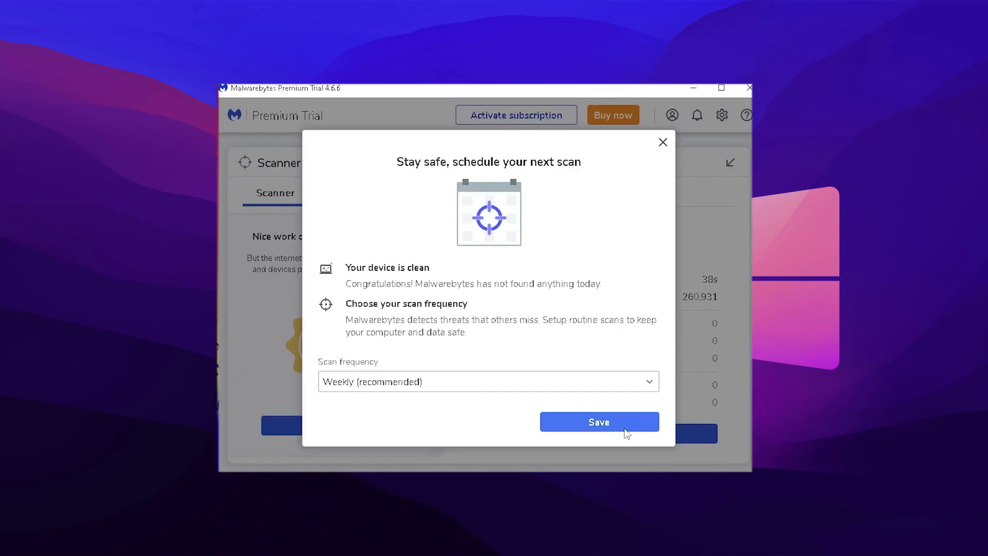
{"action": "left_click", "coordinate": [598, 421]}
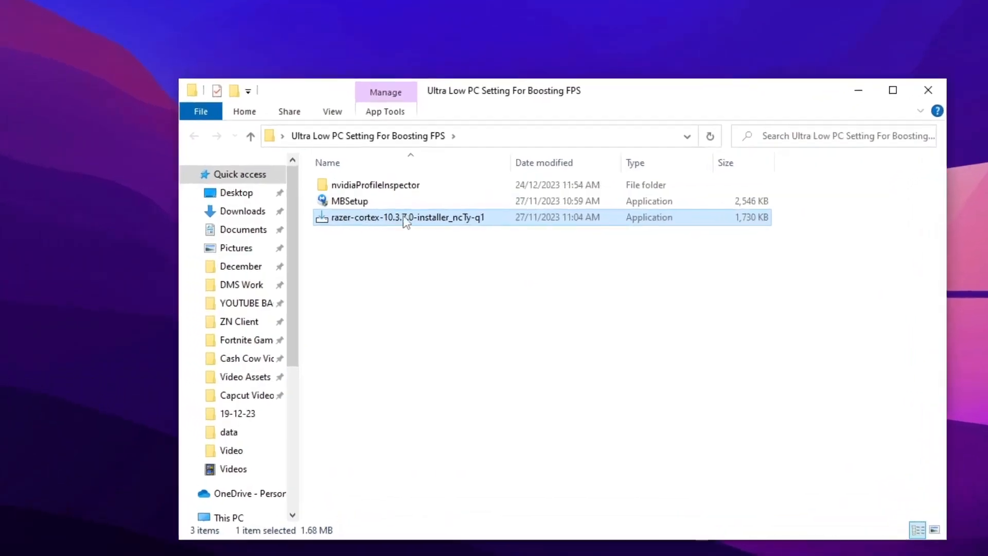
{"action": "double_click", "coordinate": [408, 217]}
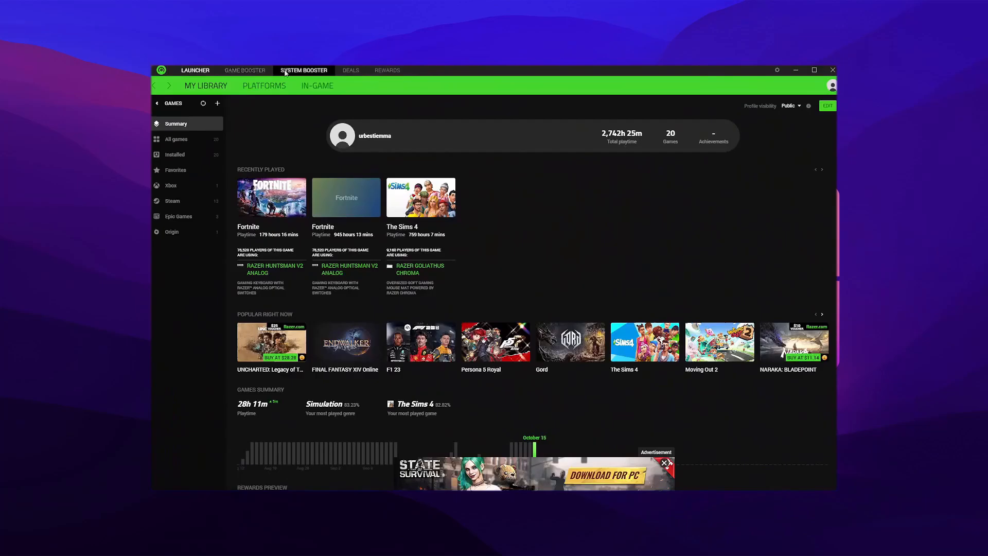
In Game Booster's Booster Prime, optimize Fortnite's settings for performance.
{"action": "left_click", "coordinate": [245, 69]}
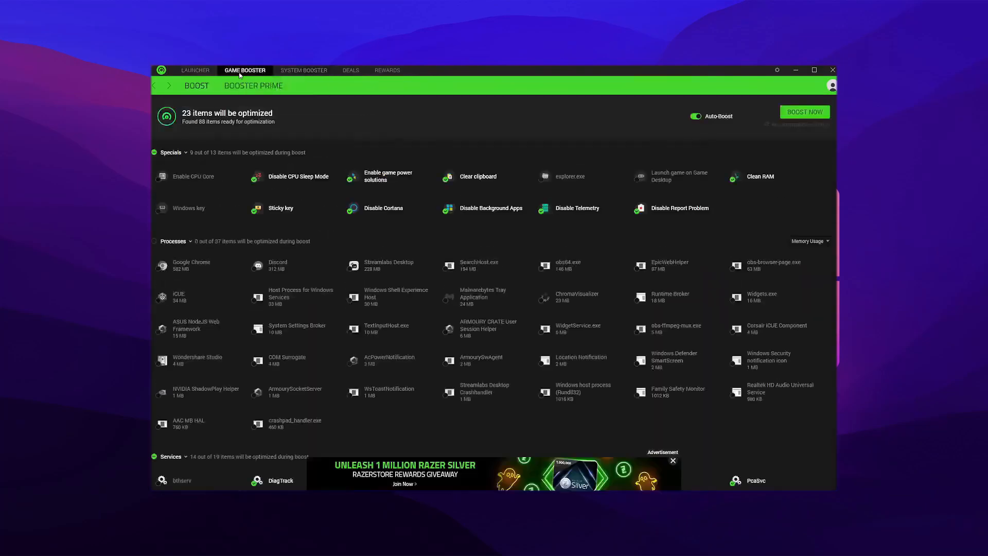
{"action": "left_click", "coordinate": [254, 85]}
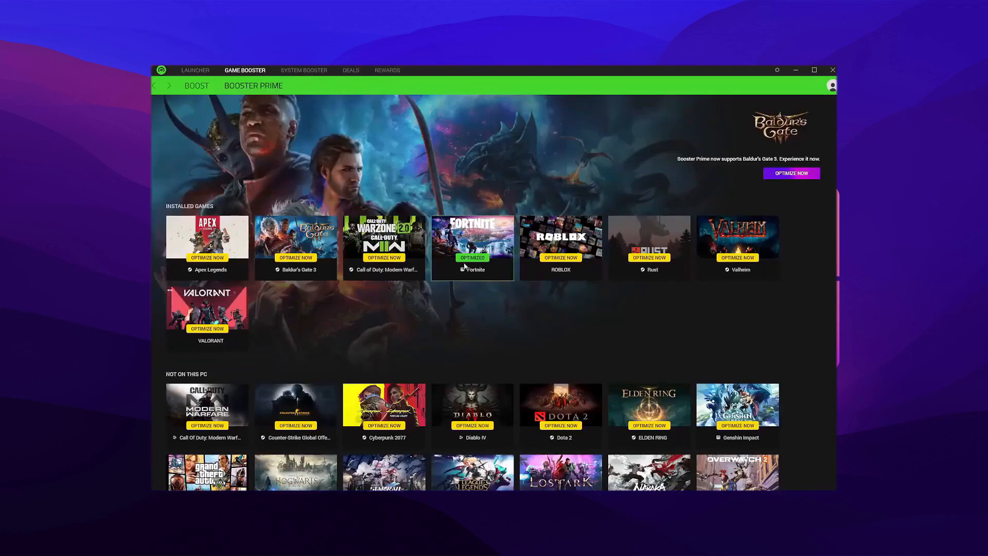
{"action": "left_click", "coordinate": [472, 236]}
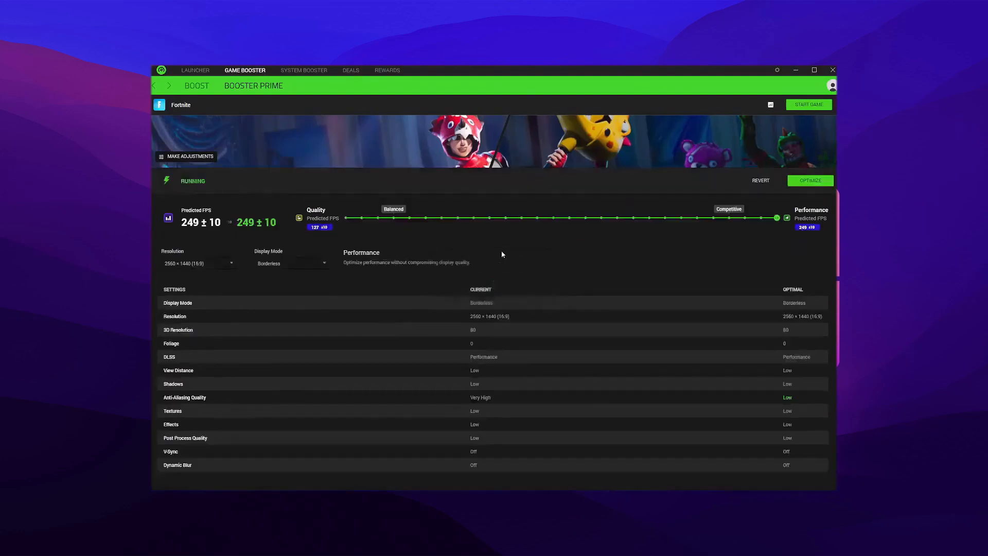
{"action": "left_click", "coordinate": [810, 180]}
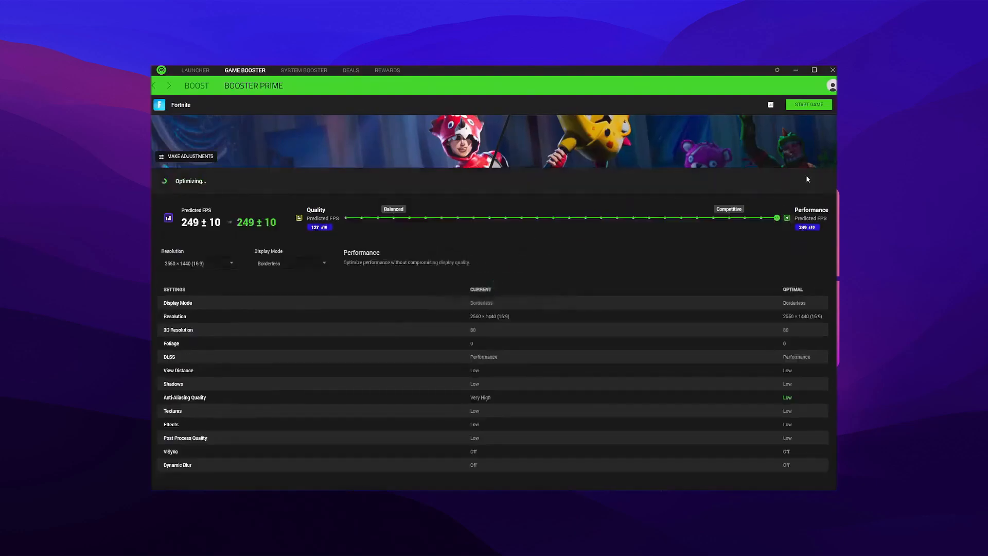